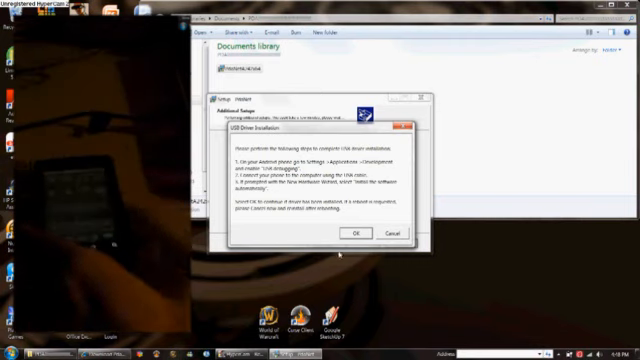
# Confirm the USB Driver Installation notice with OK so PdaNet reports Installation Successful.
pyautogui.click(356, 231)
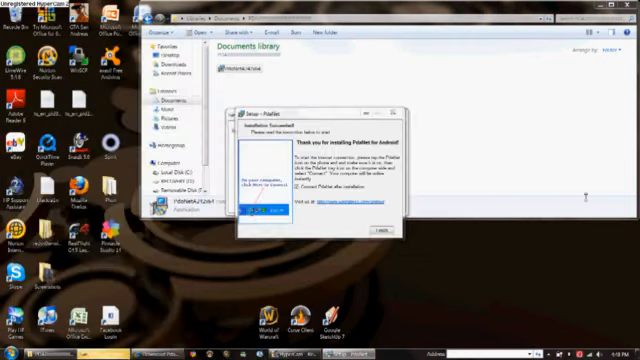